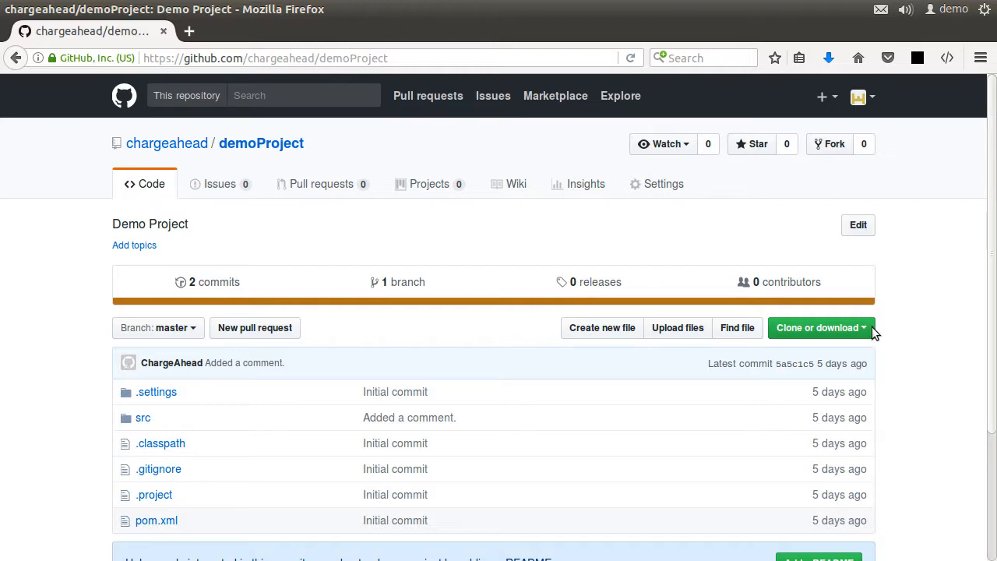
# - Copy the demoProject repository's HTTPS clone address from GitHub
pyautogui.click(818, 327)
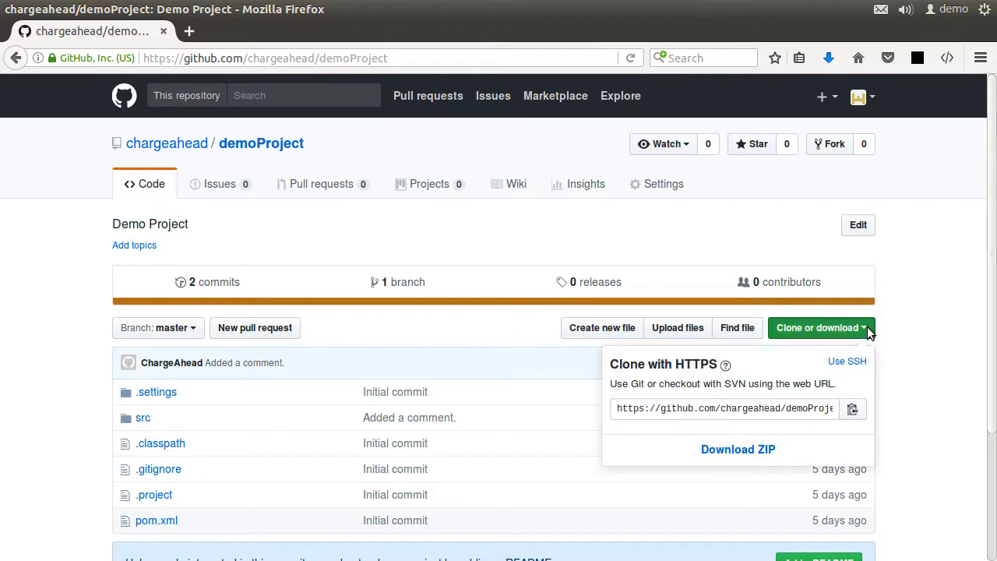
pyautogui.click(854, 408)
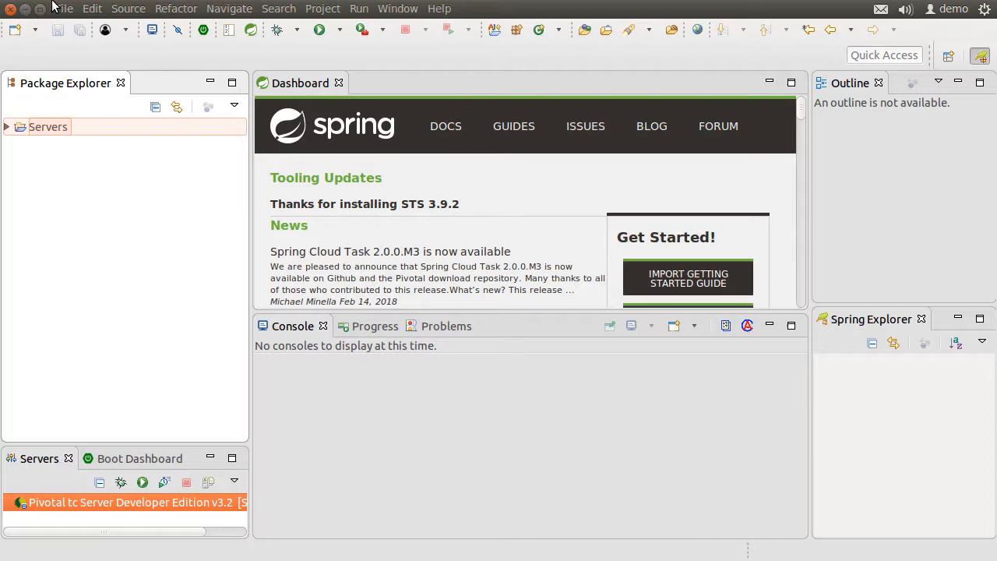
# - Start an import choosing 'Projects from Git (with smart import)' under Git
pyautogui.click(62, 10)
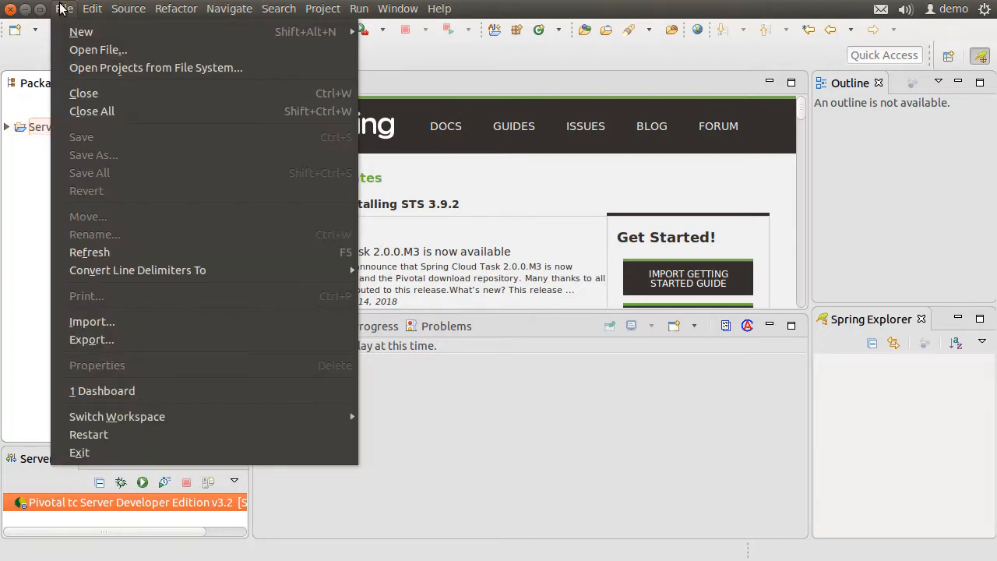
pyautogui.moveTo(92, 321)
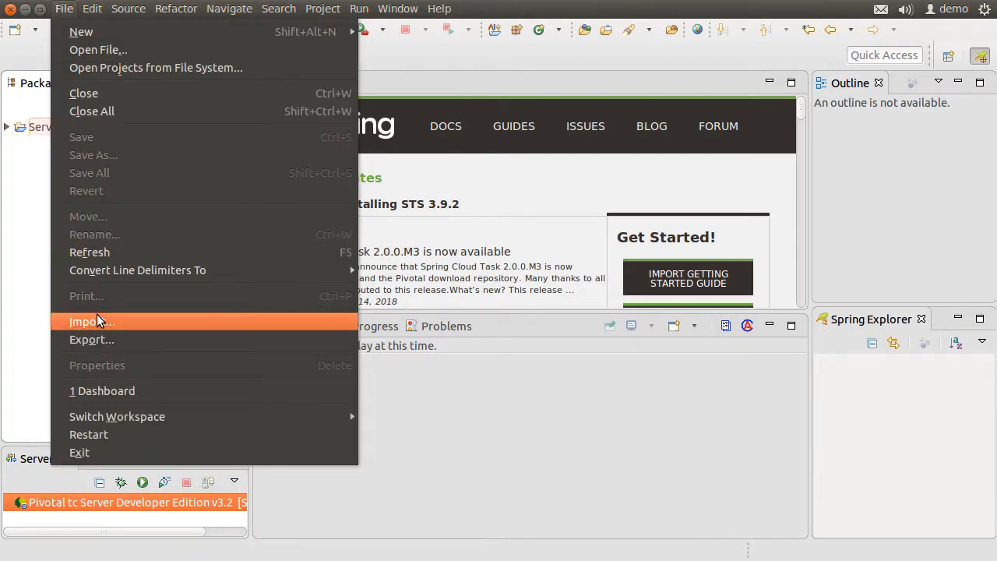
pyautogui.click(92, 321)
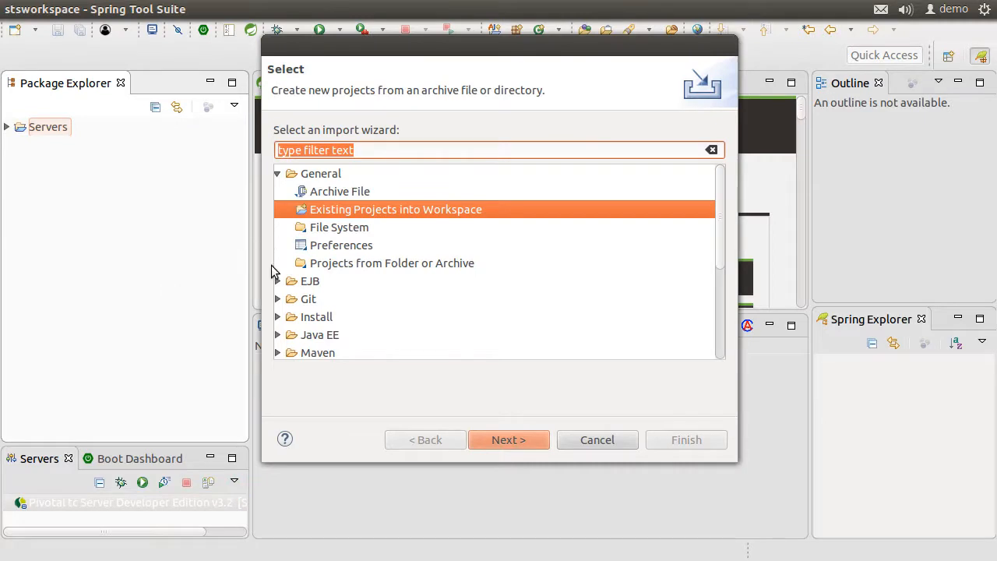
pyautogui.click(278, 300)
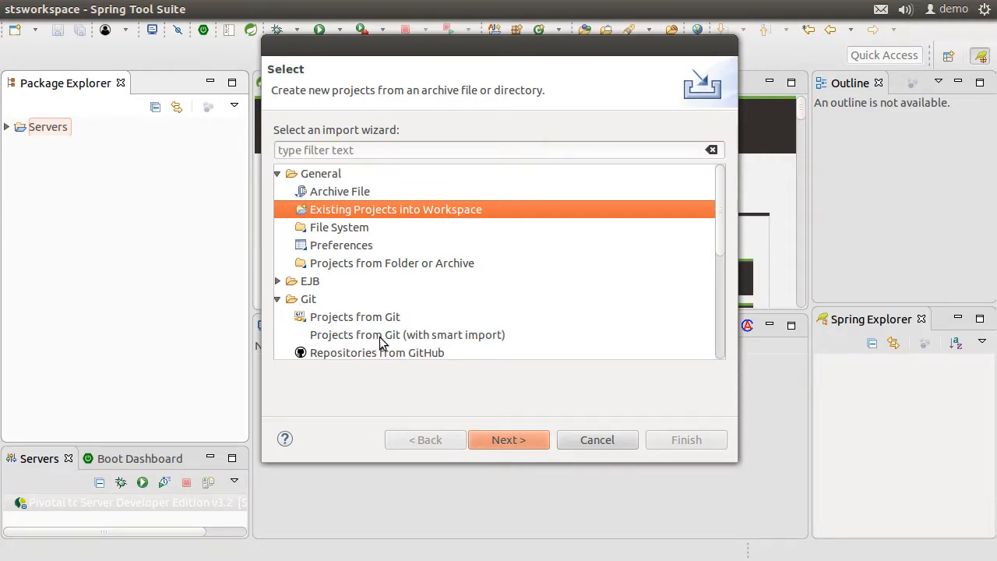
pyautogui.click(407, 333)
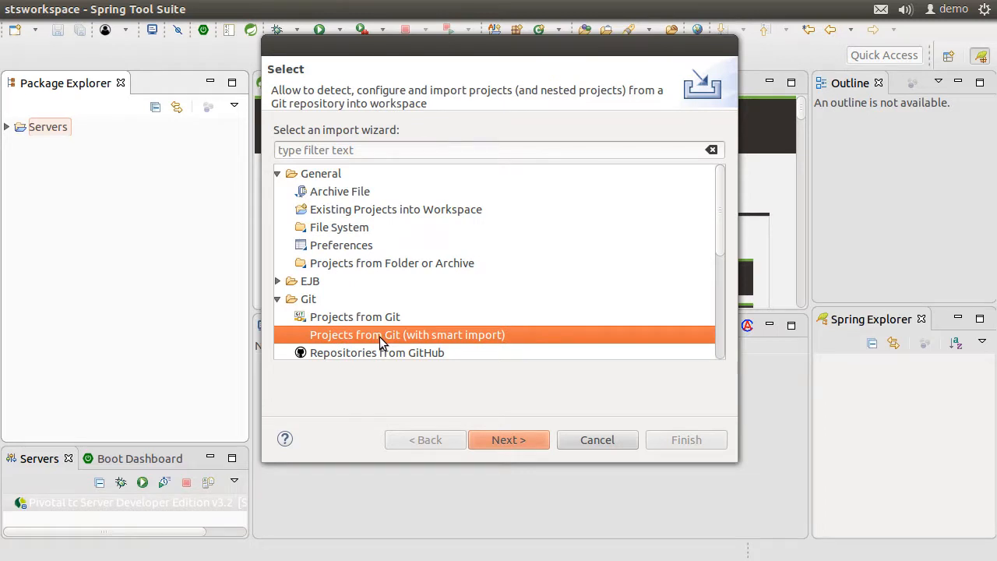
pyautogui.moveTo(506, 420)
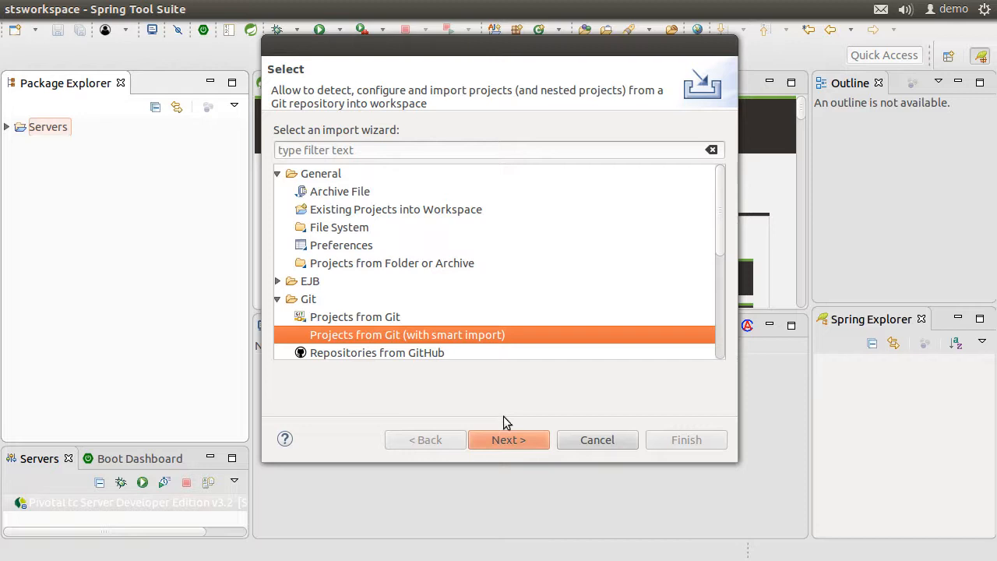
pyautogui.click(508, 440)
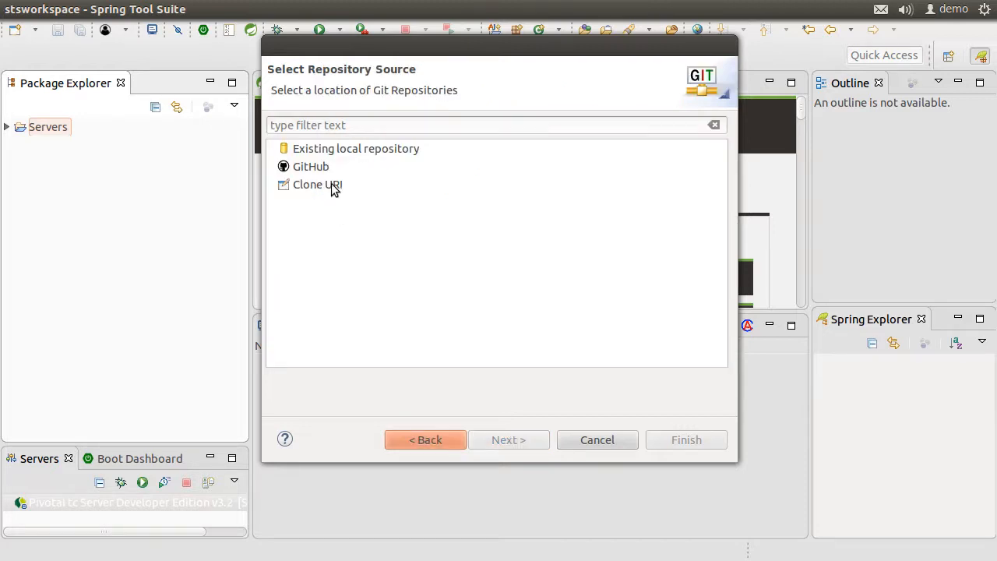
pyautogui.click(317, 184)
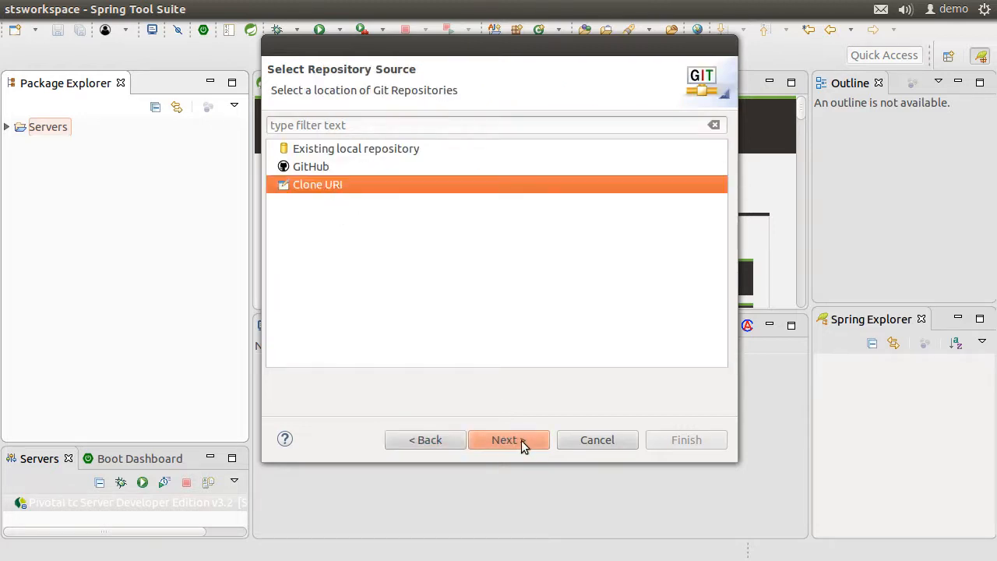
pyautogui.click(505, 439)
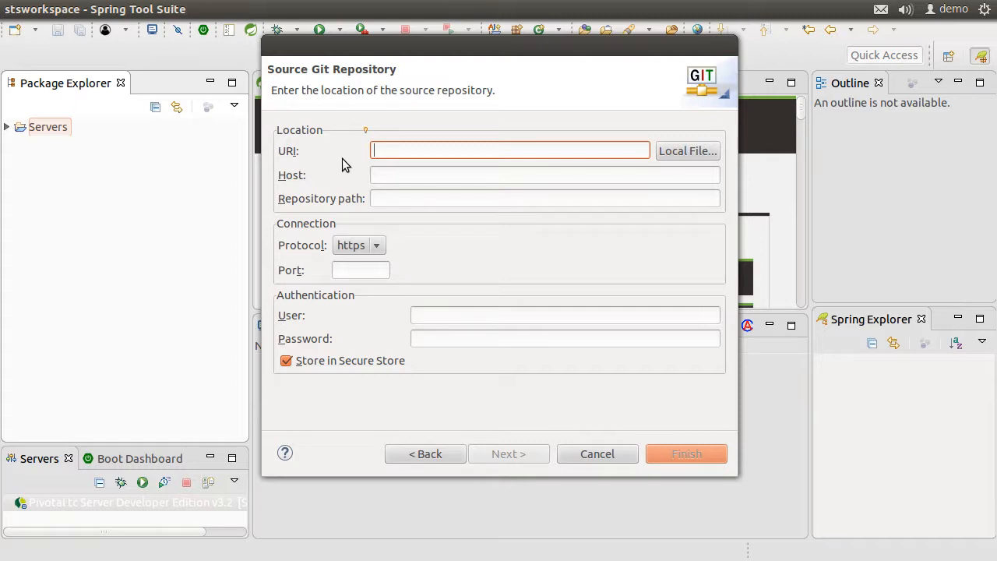
pyautogui.write('https://github.com/chargeahead/demoProject.git')
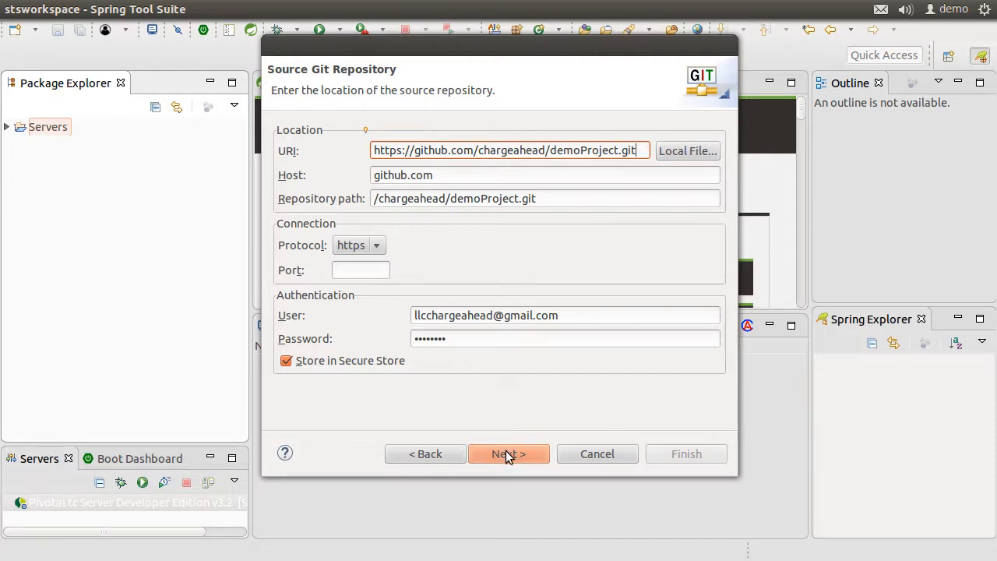
pyautogui.click(508, 454)
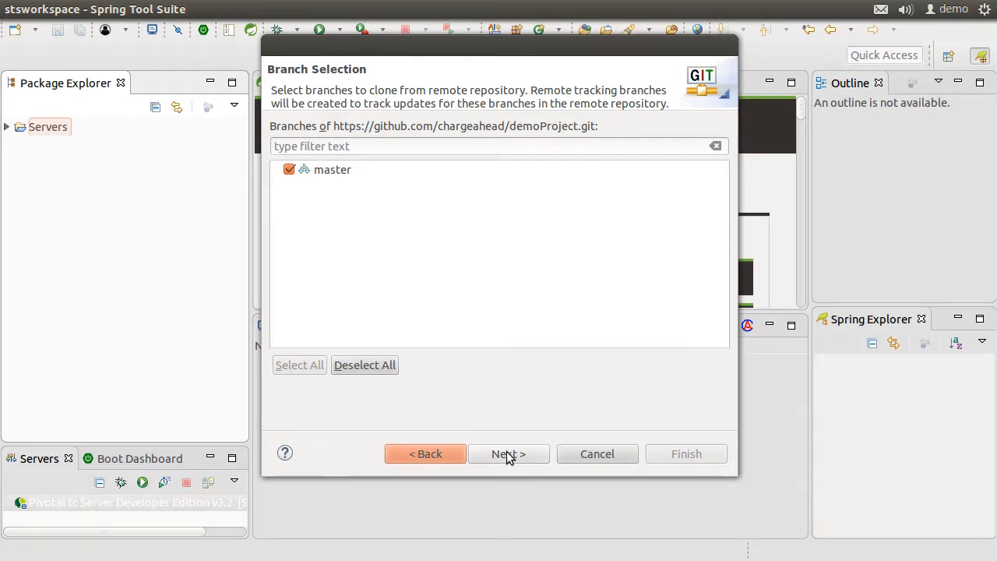
# - Clone master into /home/demo/git/demoProject and finish importing the project into the workspace
pyautogui.click(333, 169)
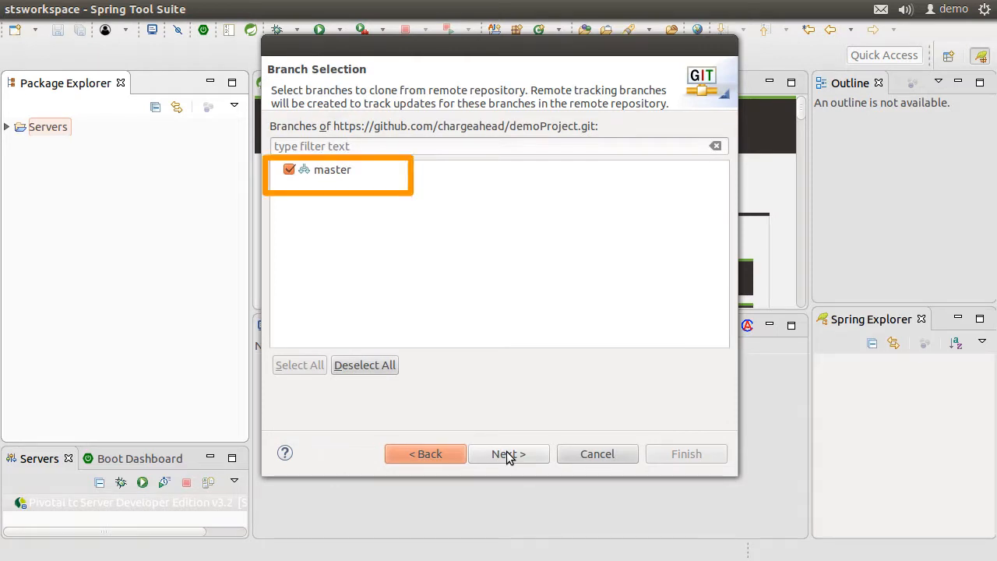
pyautogui.click(508, 453)
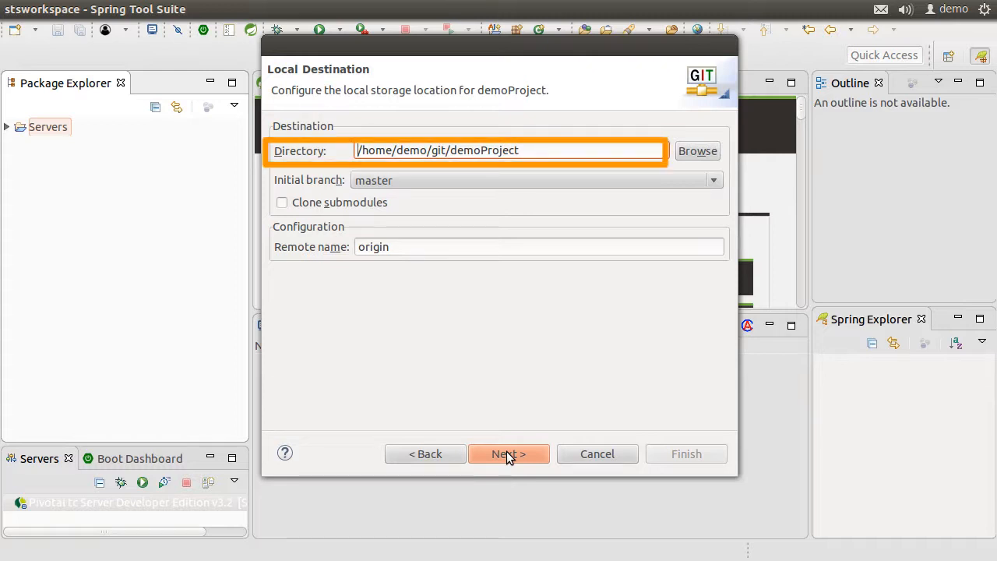
pyautogui.click(424, 247)
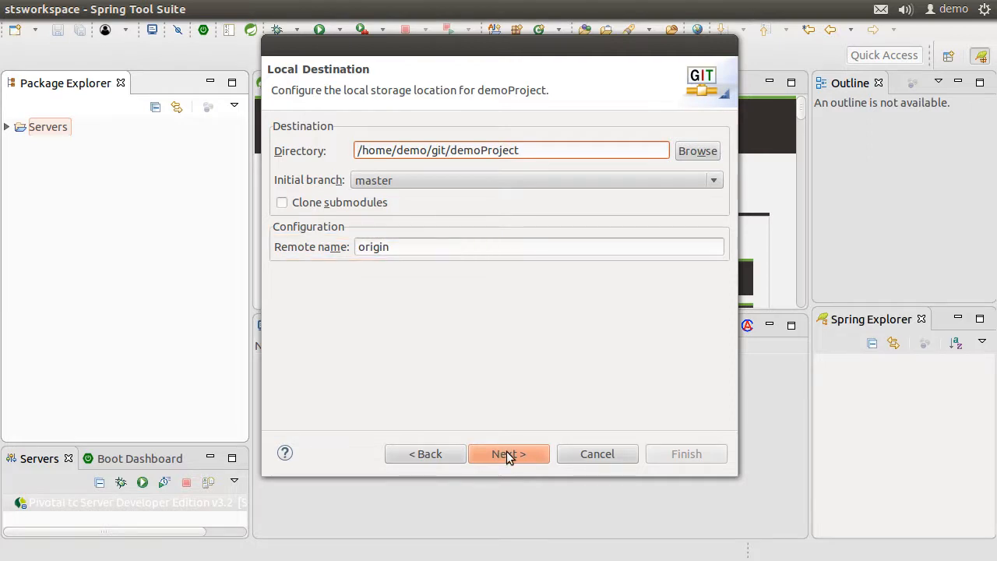
pyautogui.click(508, 453)
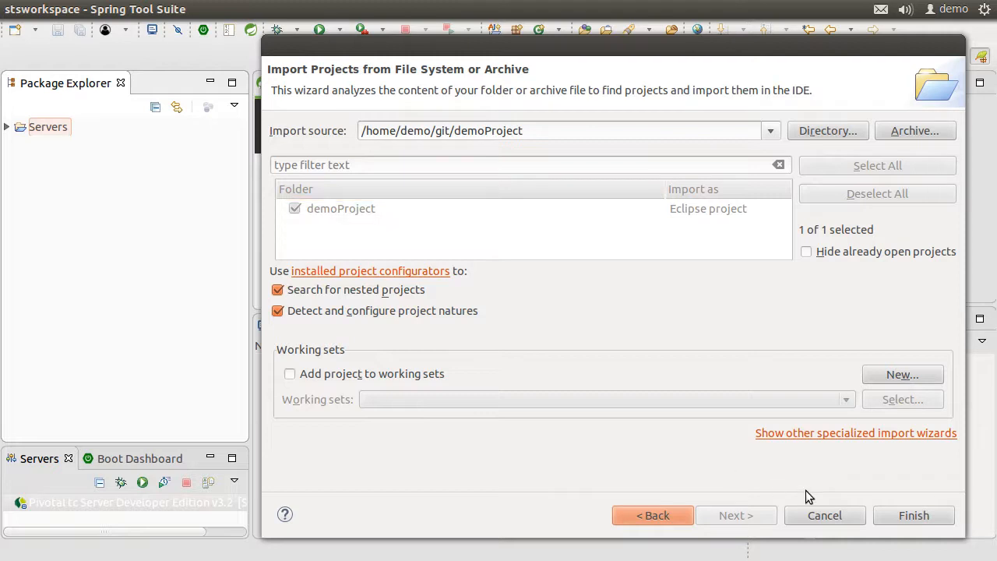
pyautogui.click(913, 514)
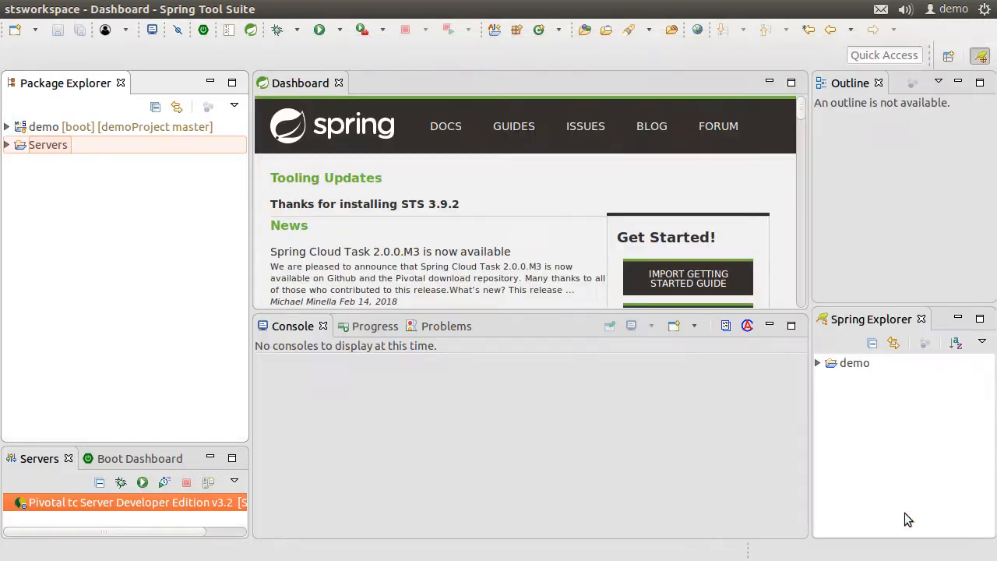
# - Show the Git Repositories view and expand demoProject down to its local branches
pyautogui.click(7, 126)
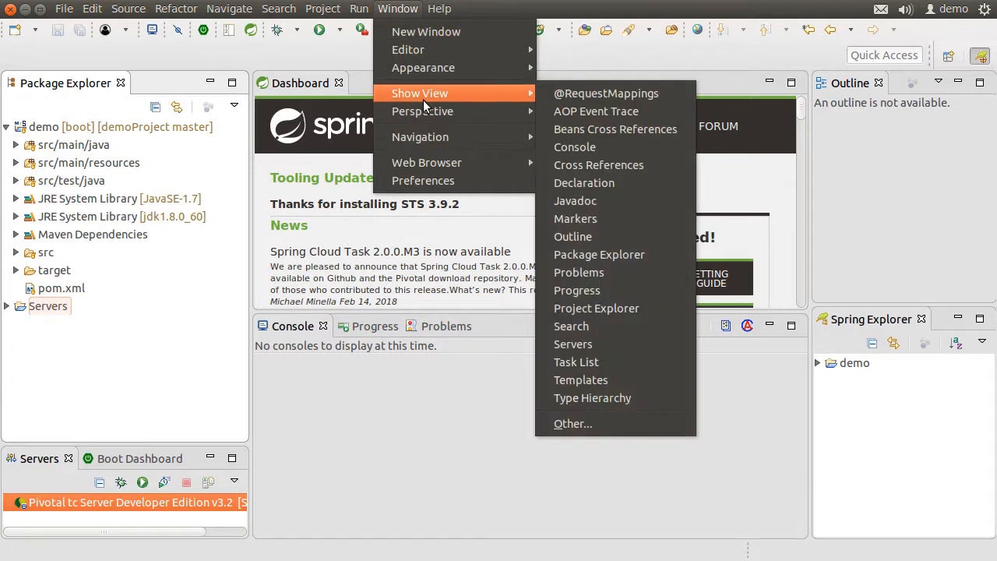
pyautogui.moveTo(574, 424)
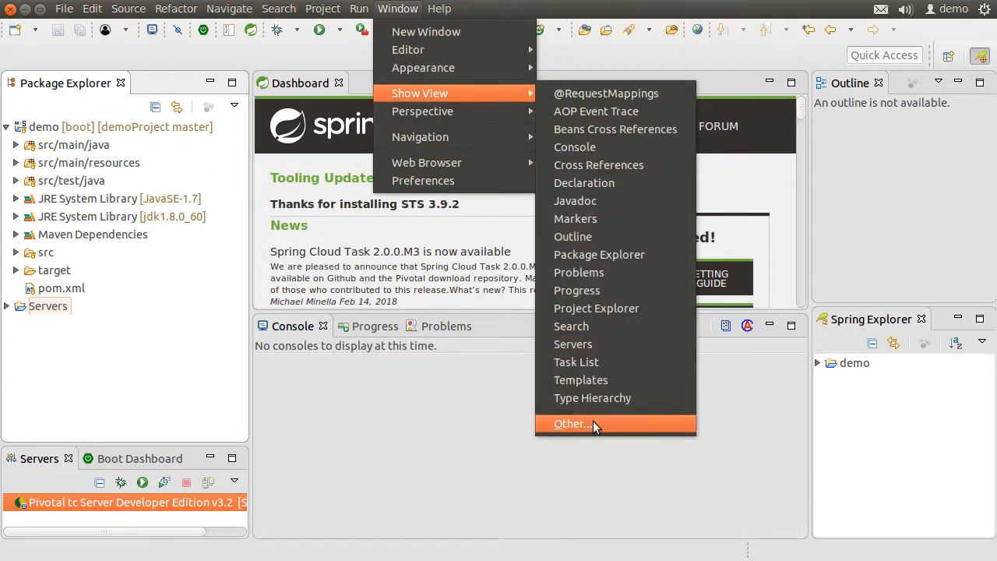
pyautogui.click(572, 424)
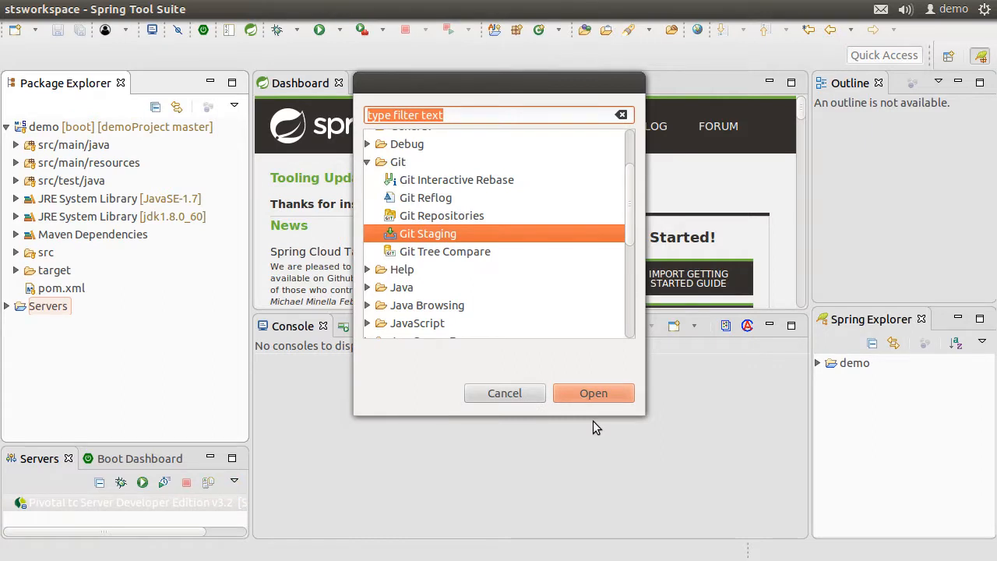
pyautogui.moveTo(456, 218)
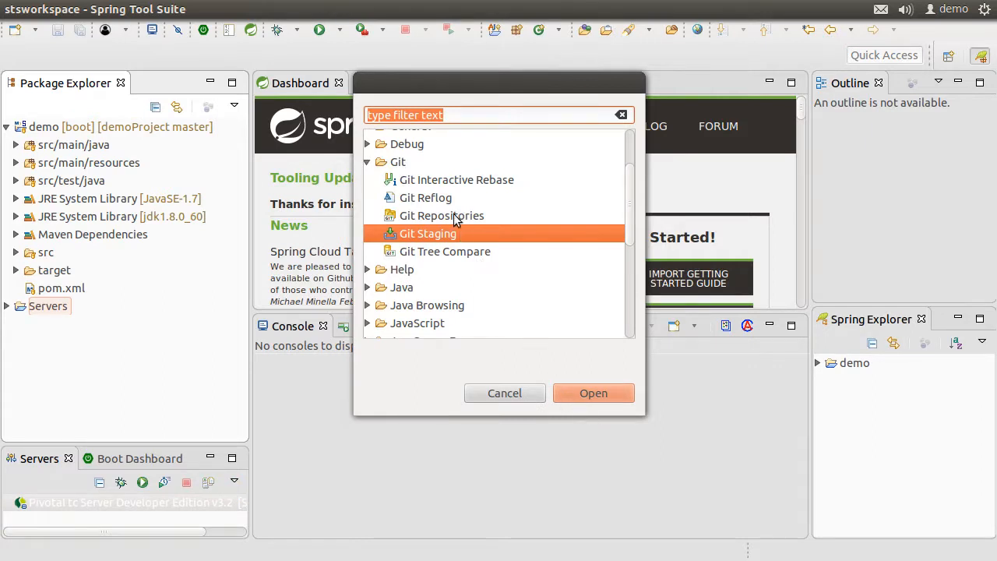
pyautogui.click(592, 393)
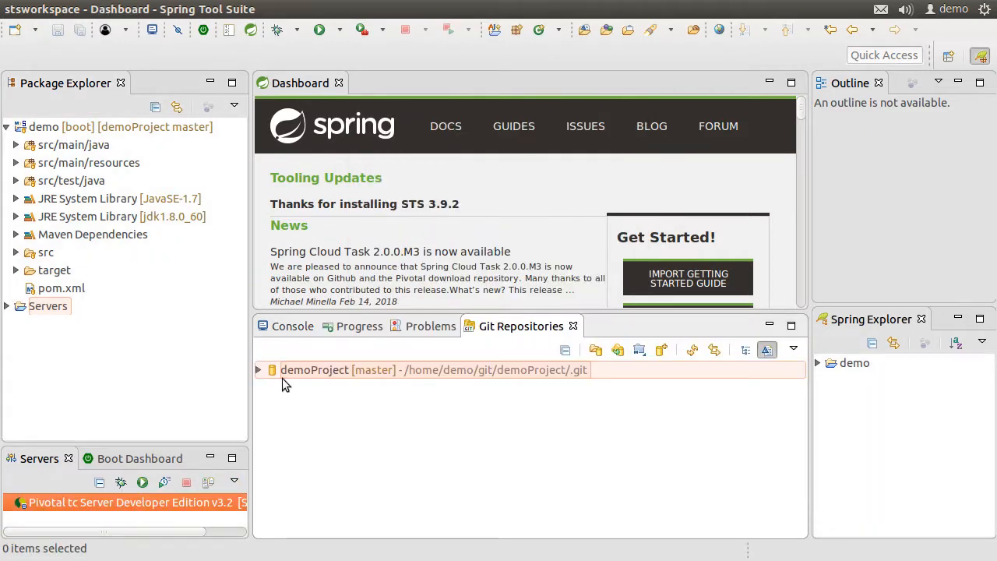
pyautogui.click(259, 370)
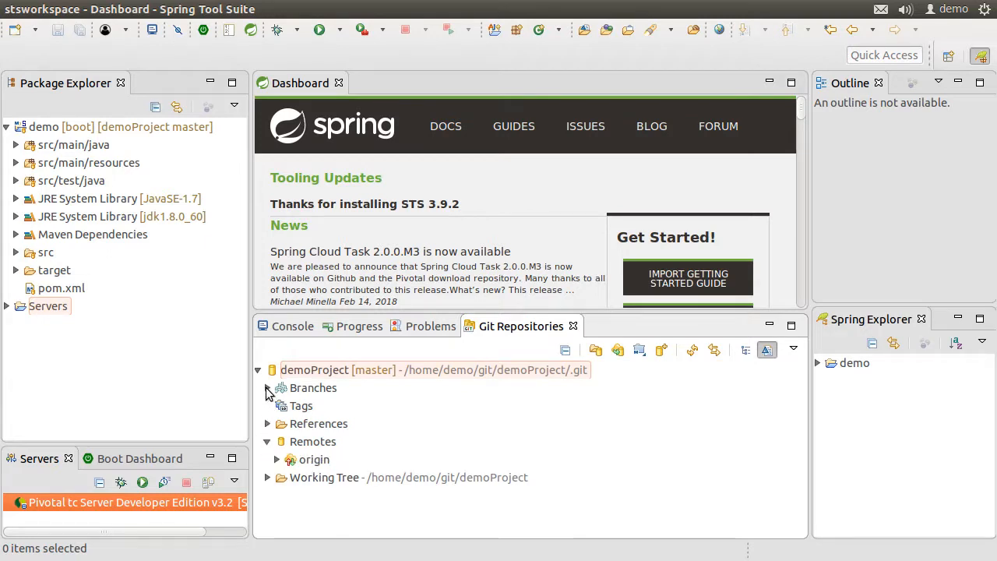
pyautogui.click(268, 387)
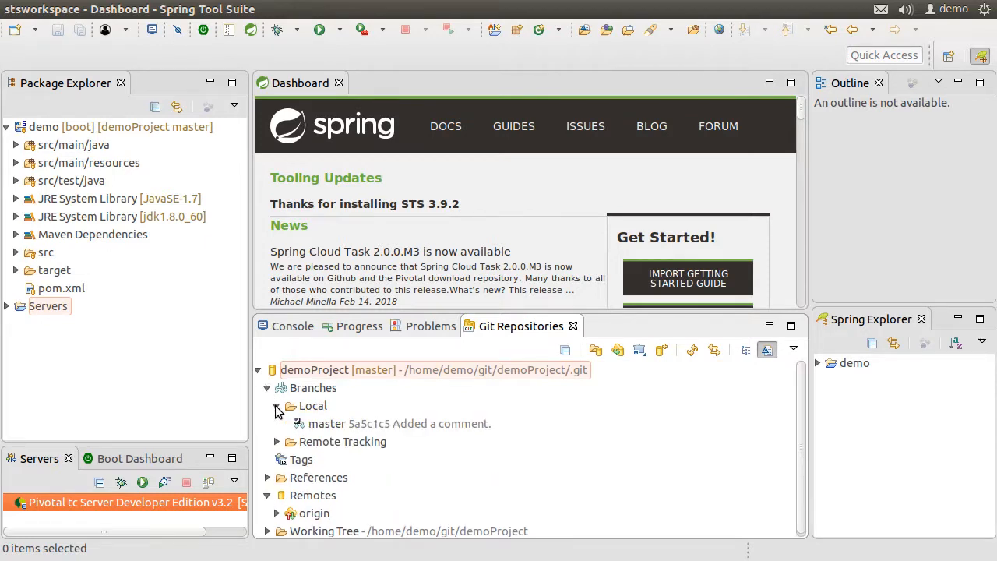
pyautogui.click(301, 9)
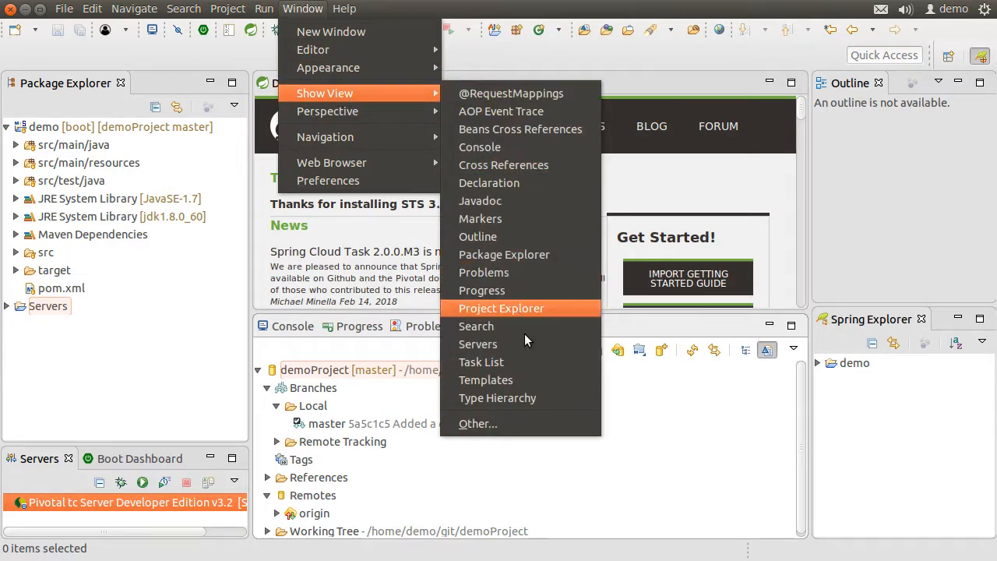
# - Show the Git Staging view and expand the demo project's src/main/java packages
pyautogui.click(476, 423)
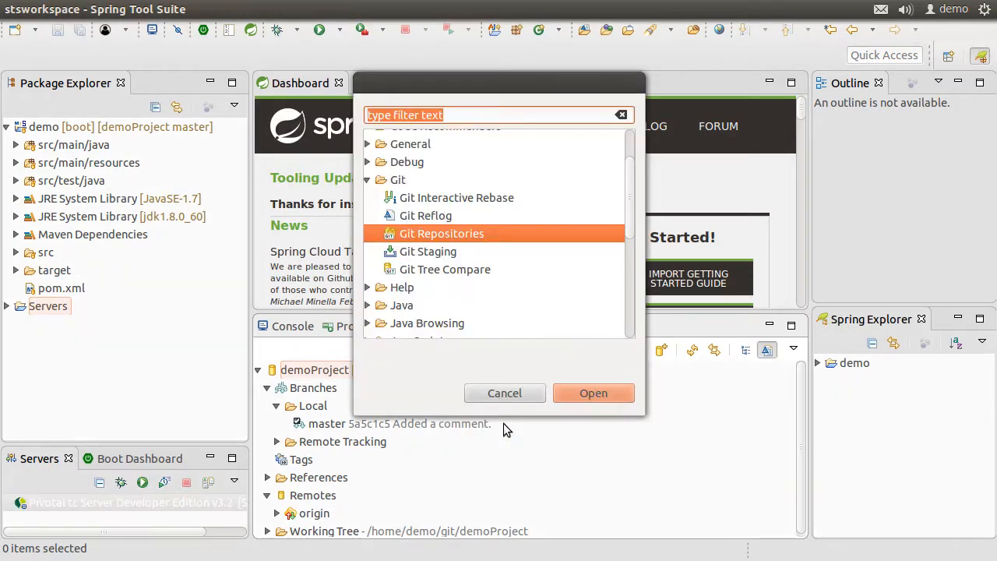
pyautogui.click(427, 251)
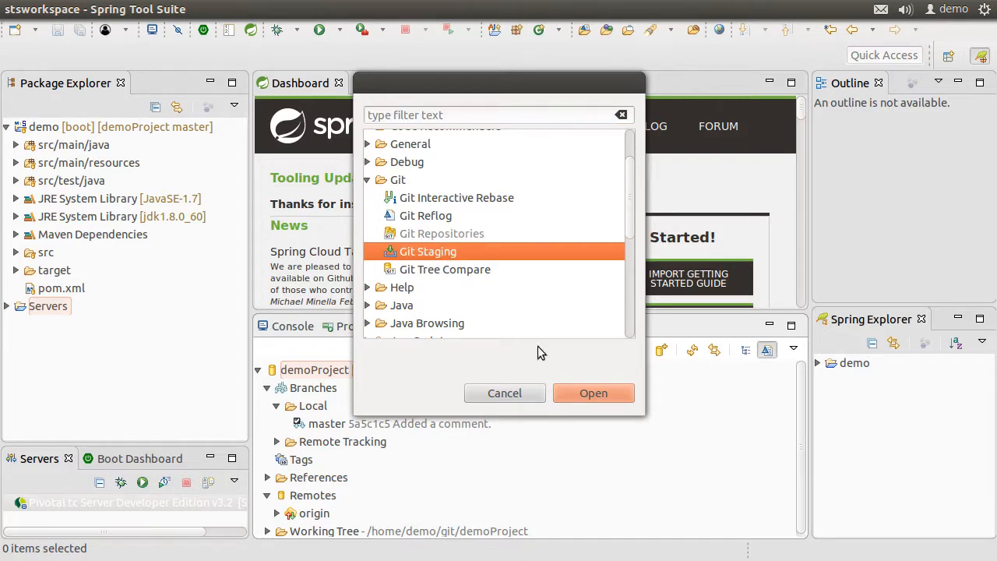
pyautogui.click(592, 393)
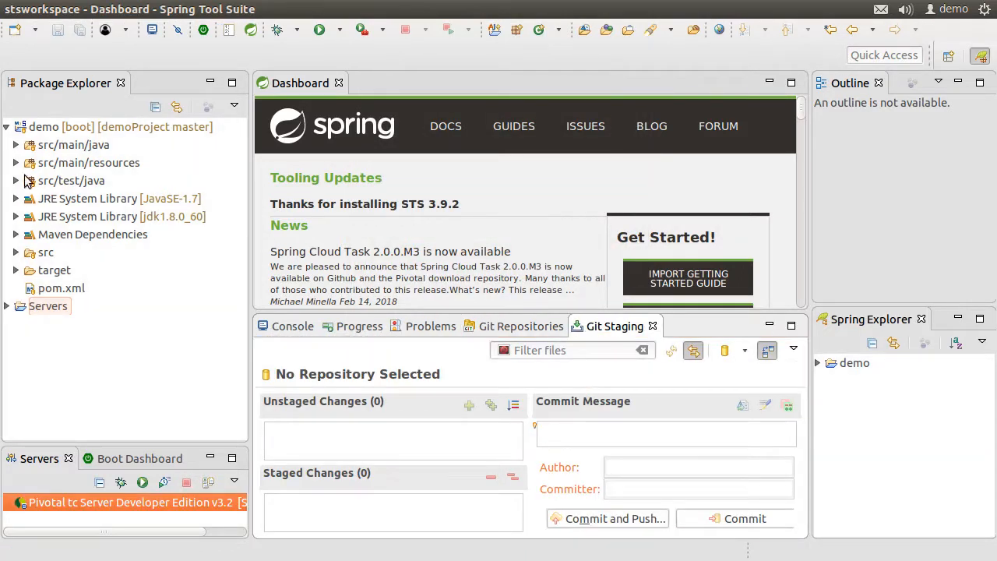
pyautogui.click(16, 145)
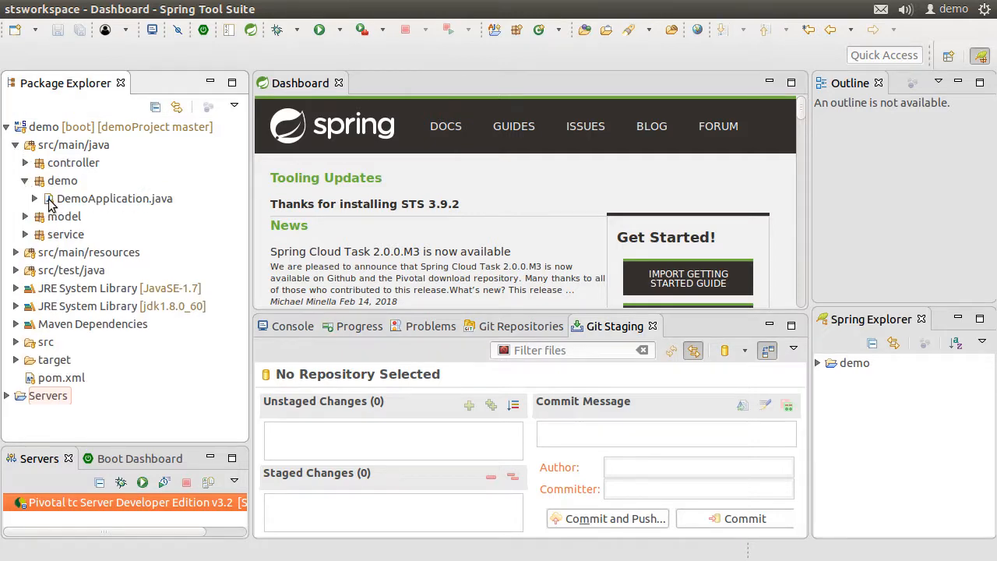
# - Change DemoApplication.java's comment to //Main, save it and stage the change
pyautogui.doubleClick(116, 198)
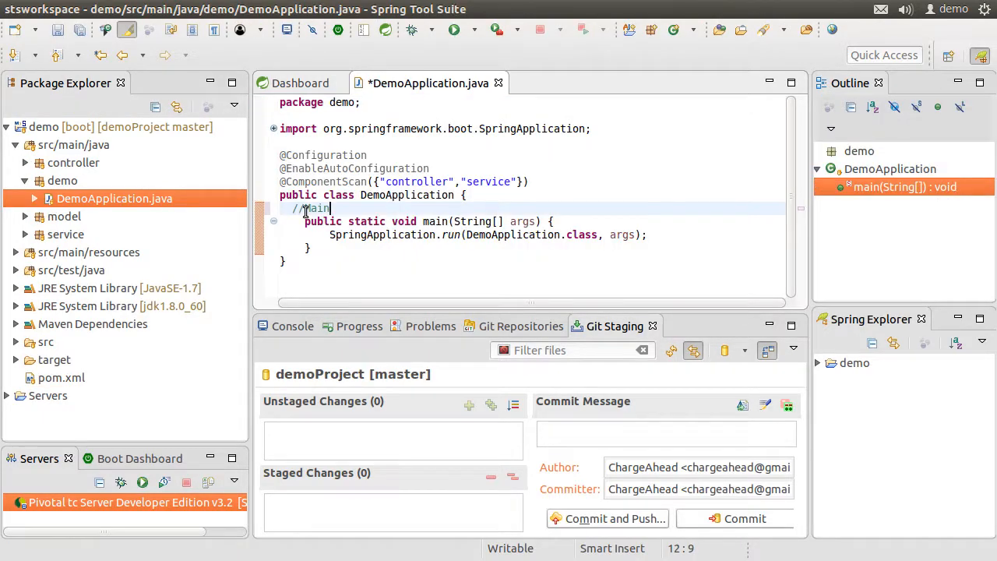
pyautogui.press('ctrl+s')
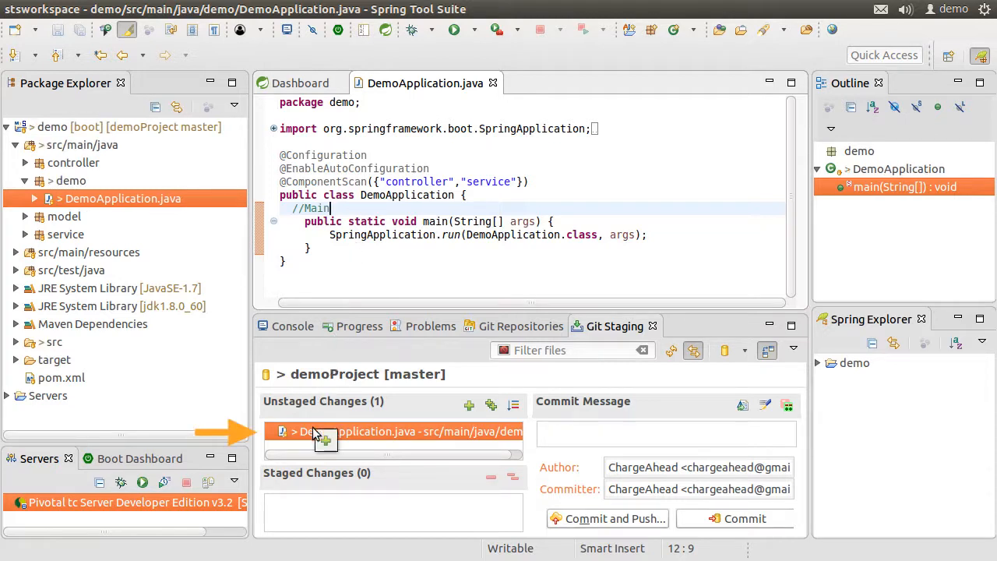
pyautogui.click(468, 406)
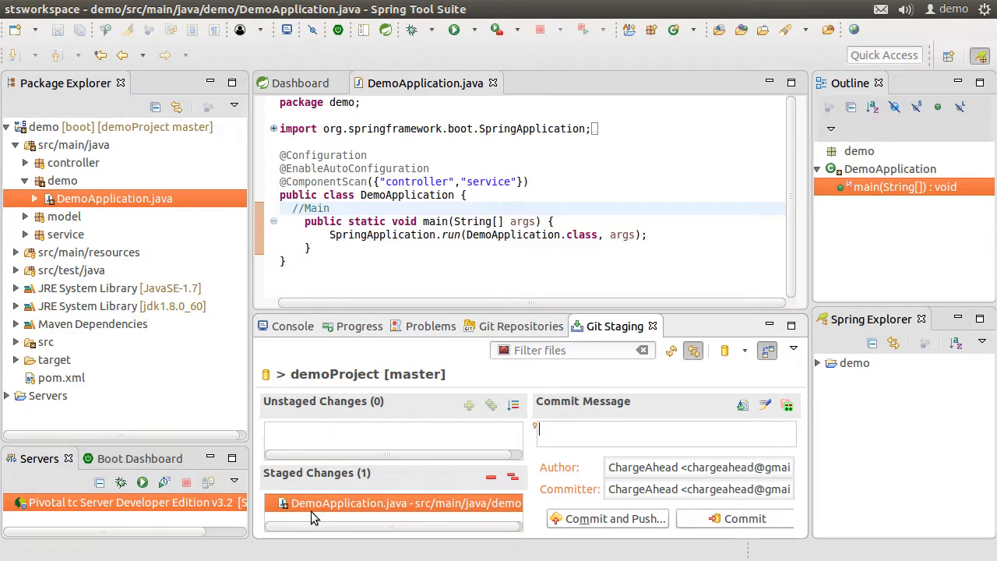
pyautogui.moveTo(522, 446)
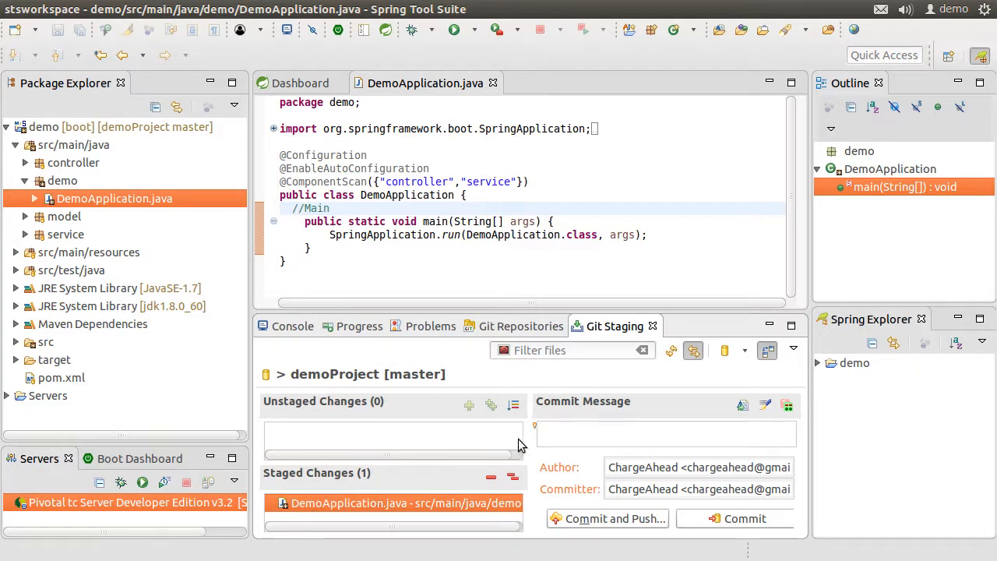
# - Commit the staged change as 'Added comment' and push it to origin
pyautogui.write('Added comment')
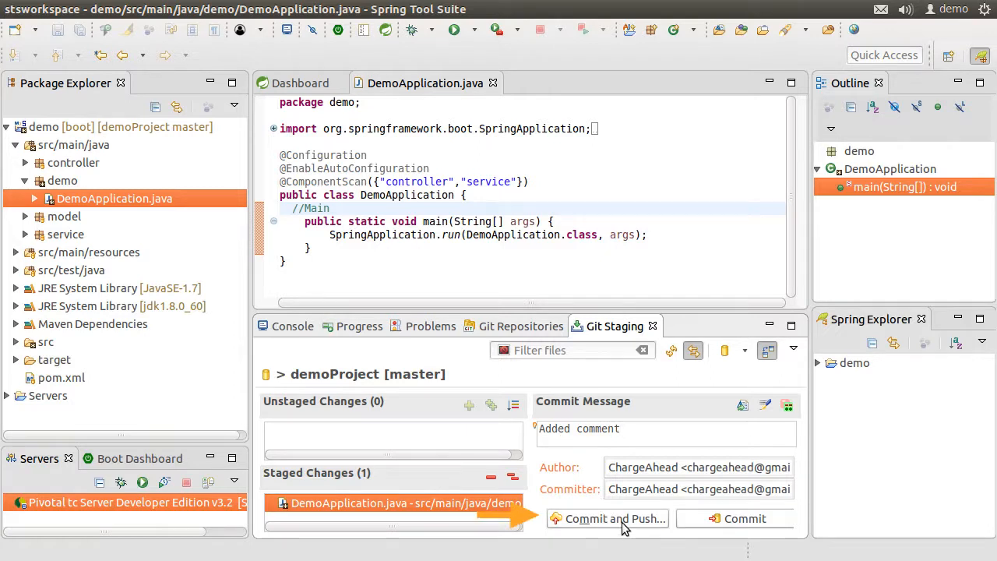
pyautogui.click(614, 517)
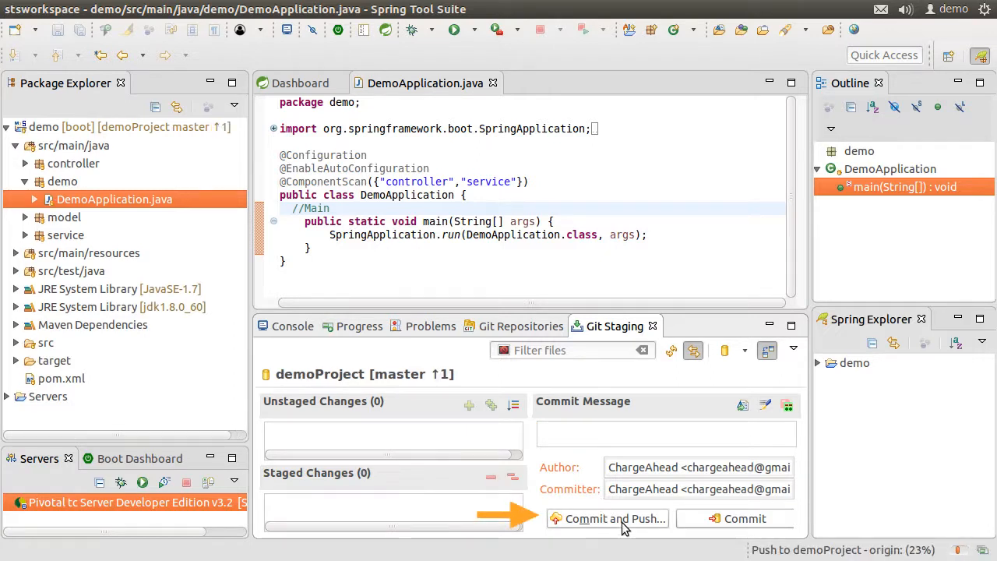
pyautogui.click(614, 517)
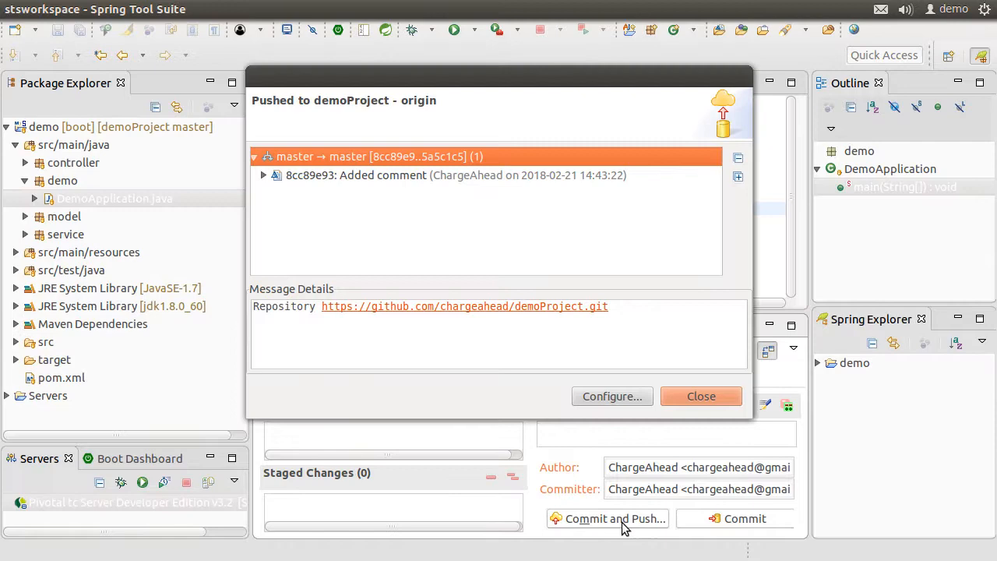
pyautogui.click(701, 396)
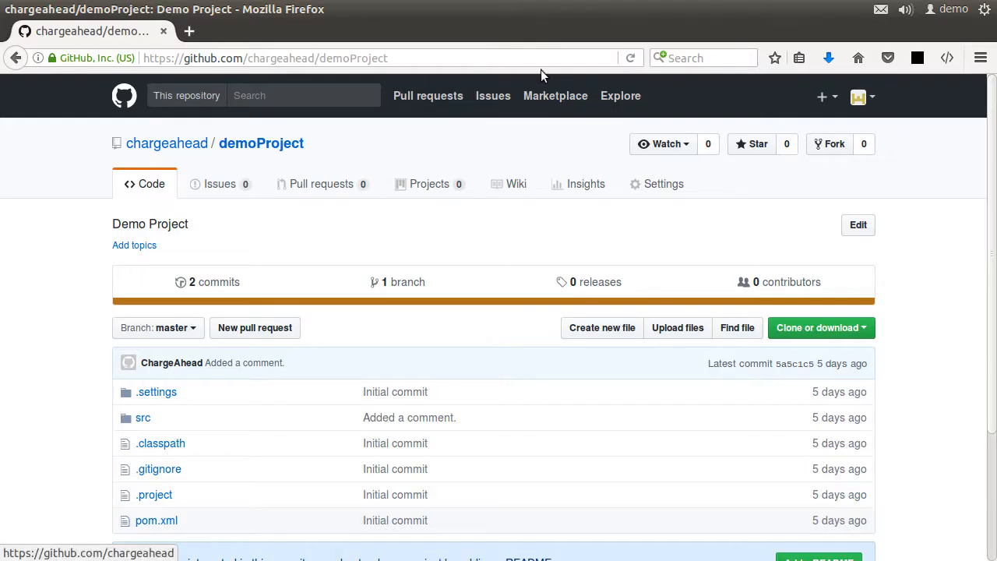
# - Reload the GitHub demoProject page to show the new 'Added comment' commit
pyautogui.click(630, 58)
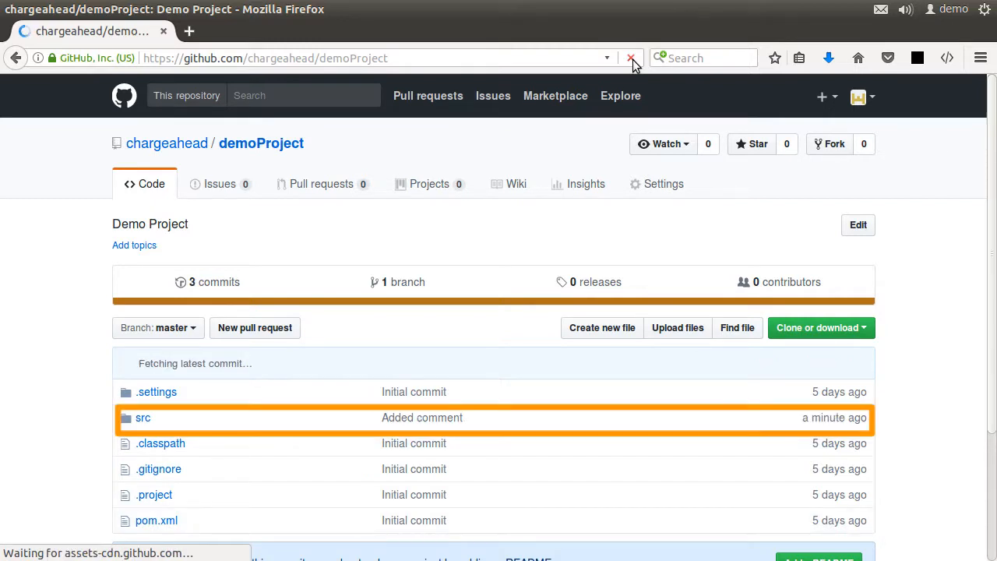
pyautogui.click(630, 58)
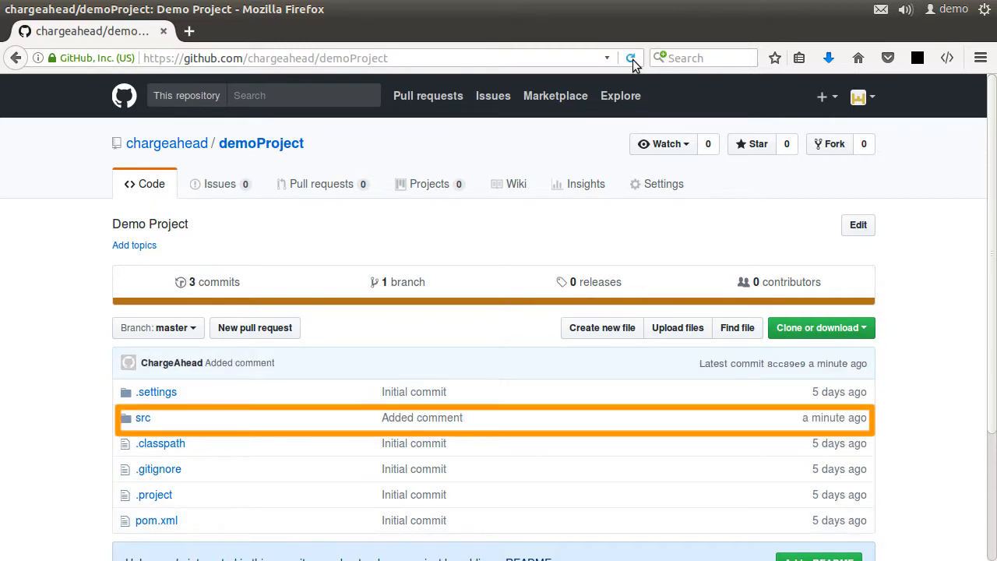